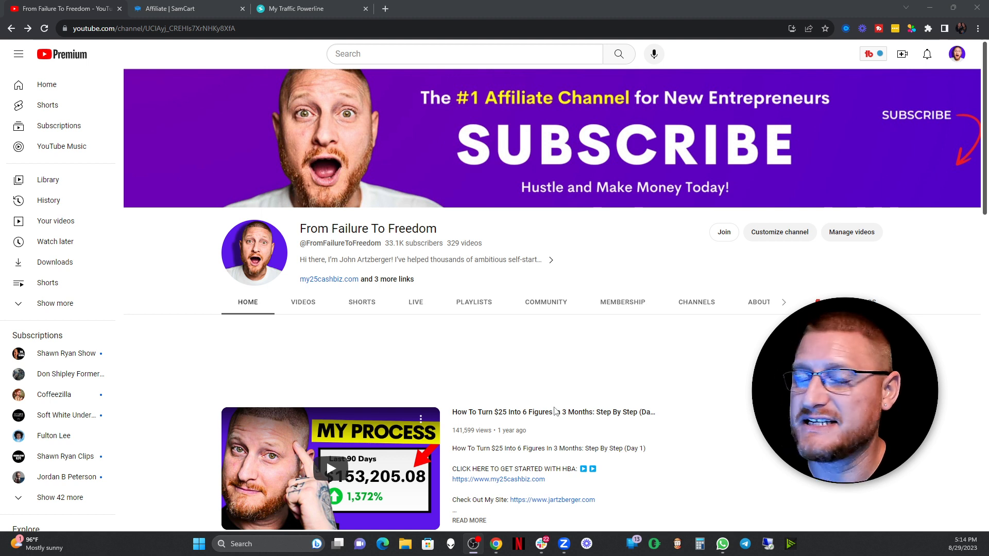
mouse_move(557, 386)
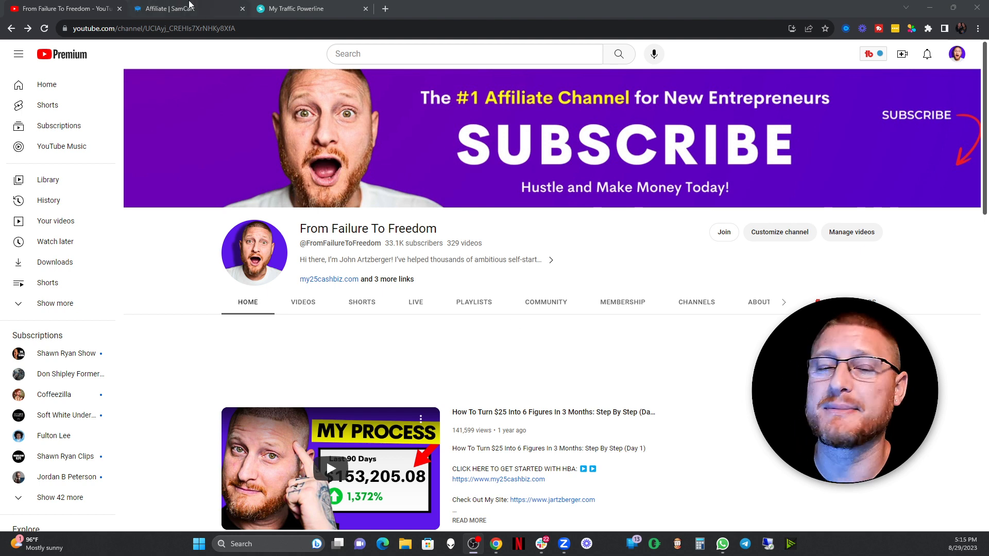
- Highlight the $174,704.00 total commissions on the SamCart affiliate dashboard, then return to YouTube
click(183, 8)
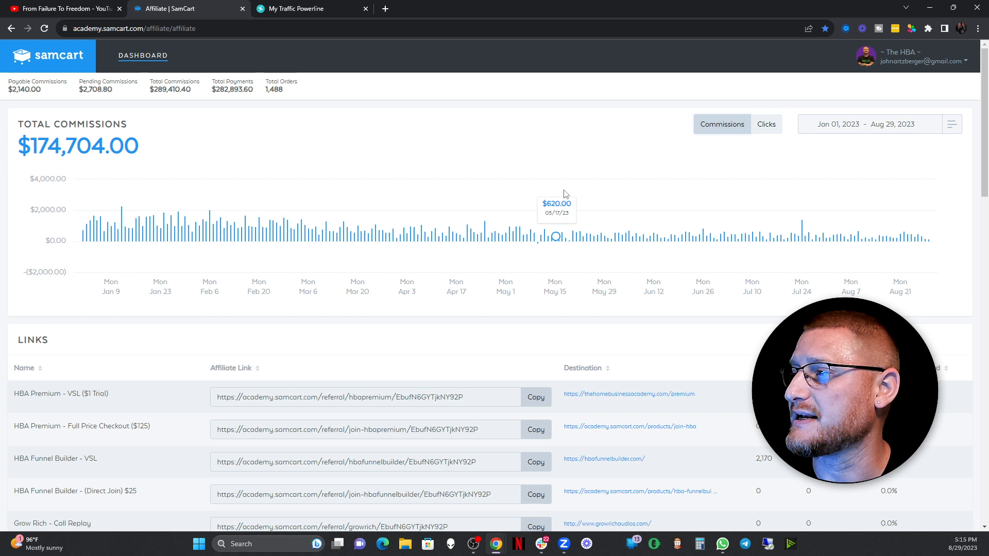
mouse_move(219, 173)
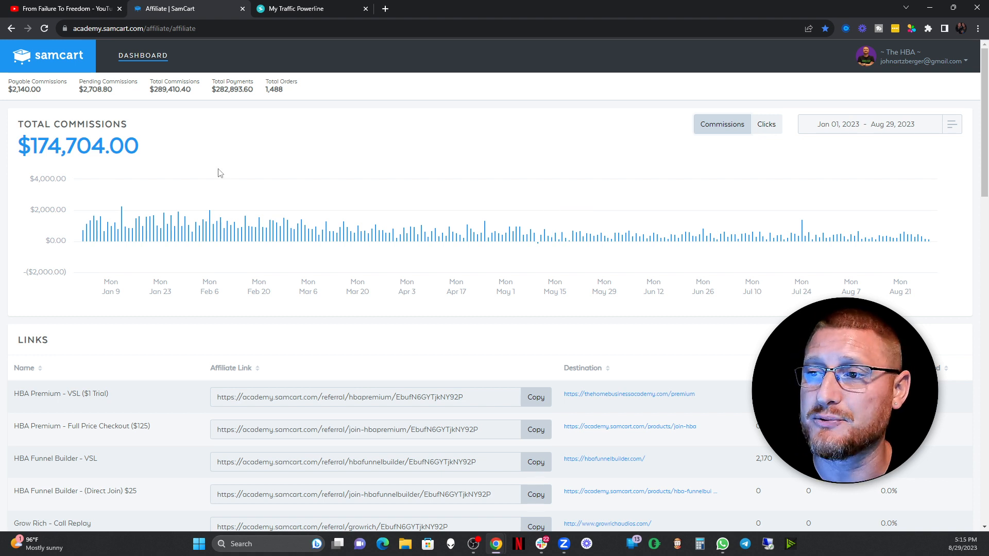
triple_click(77, 146)
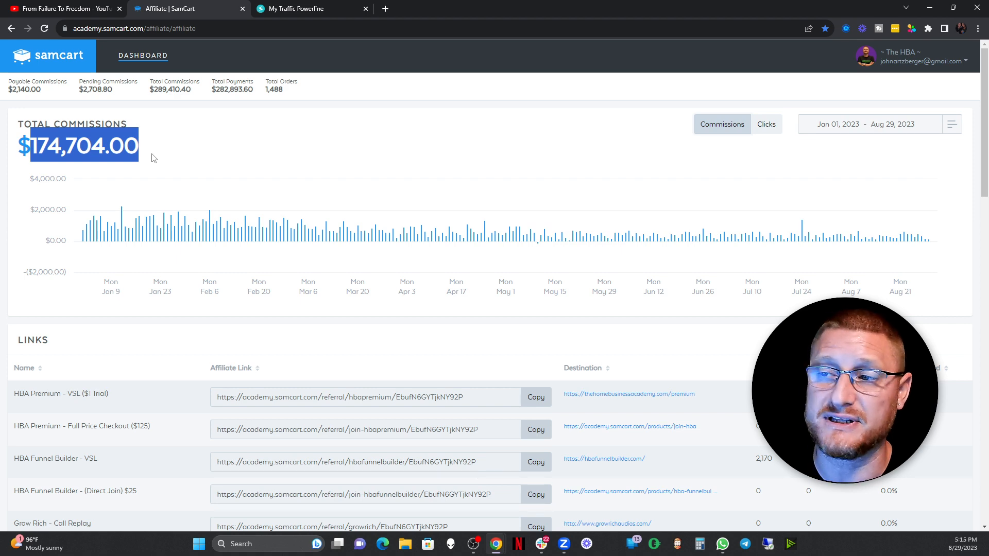
click(63, 9)
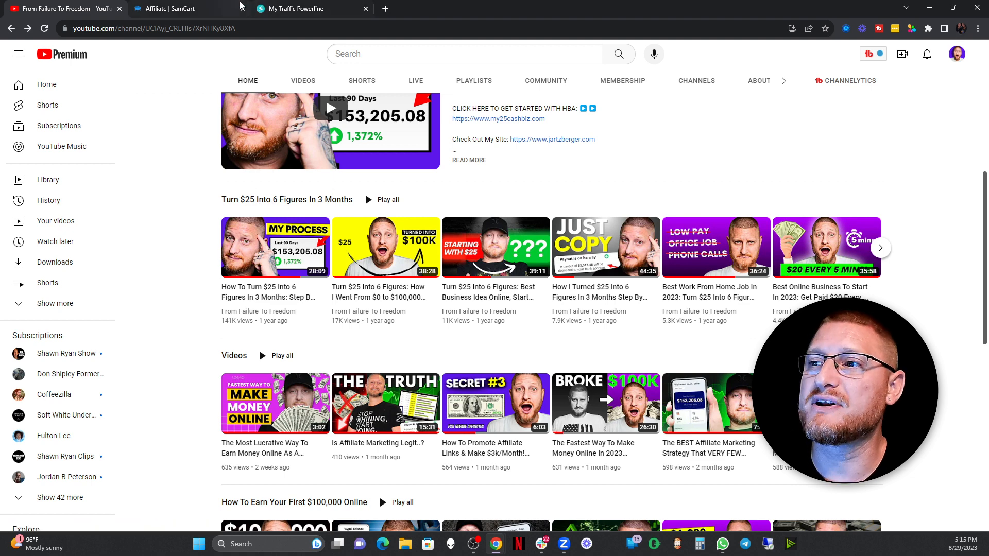
mouse_move(275, 247)
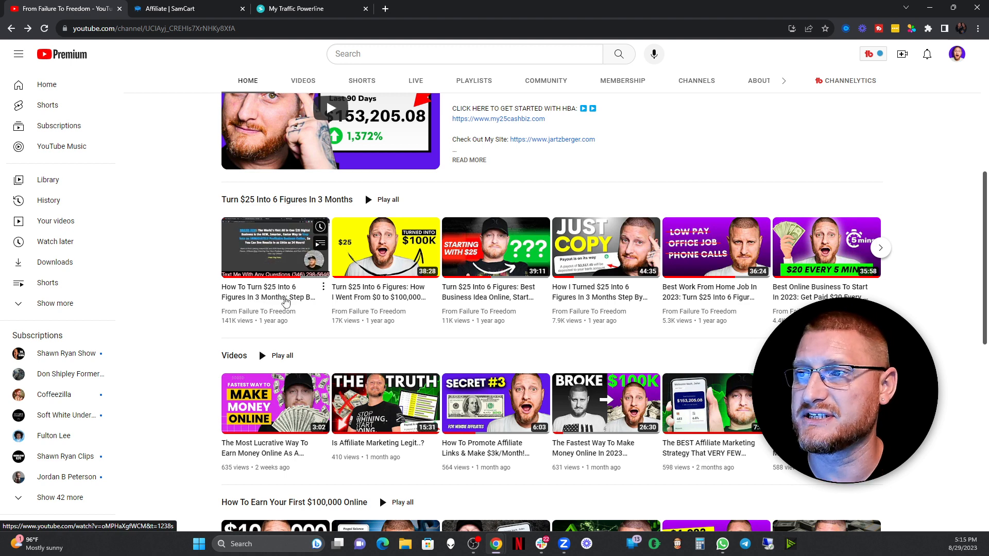
- Switch to the My Traffic Powerline member login page tab
click(296, 8)
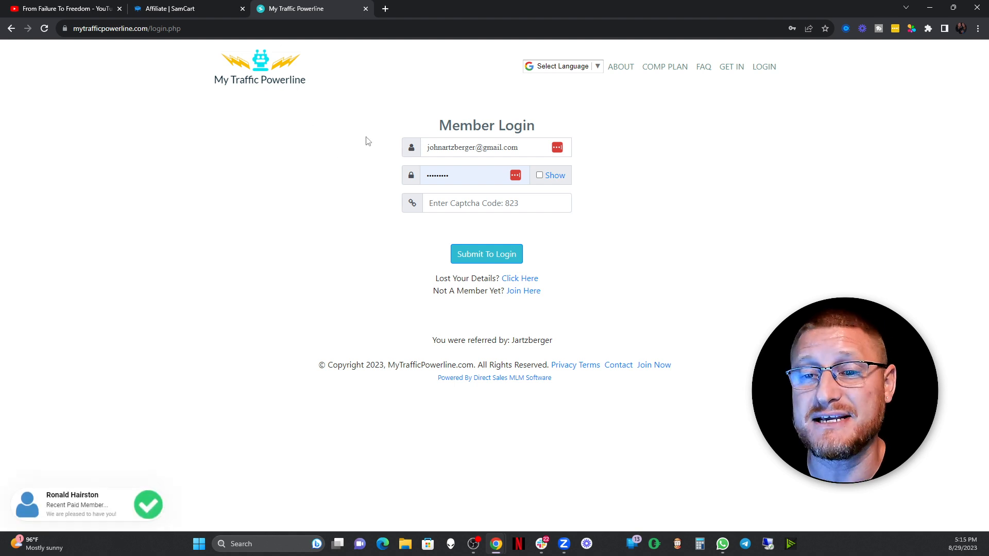
- Enter captcha code 823 and submit the login
click(496, 203)
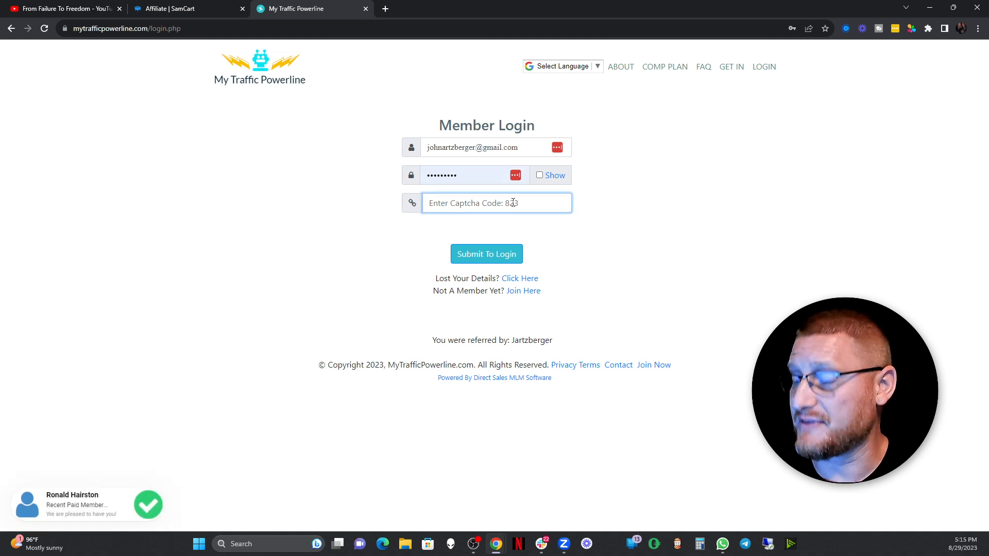
text(823)
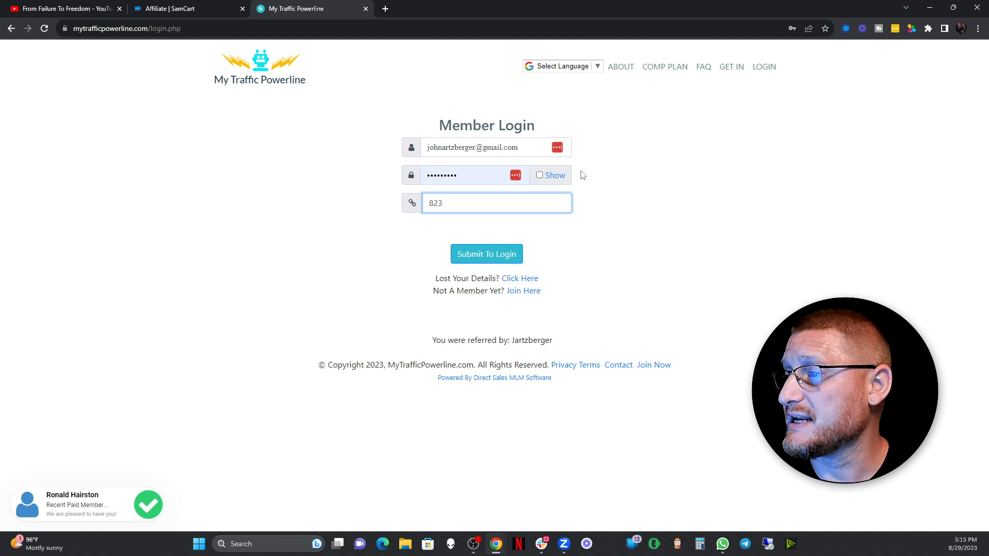
click(486, 253)
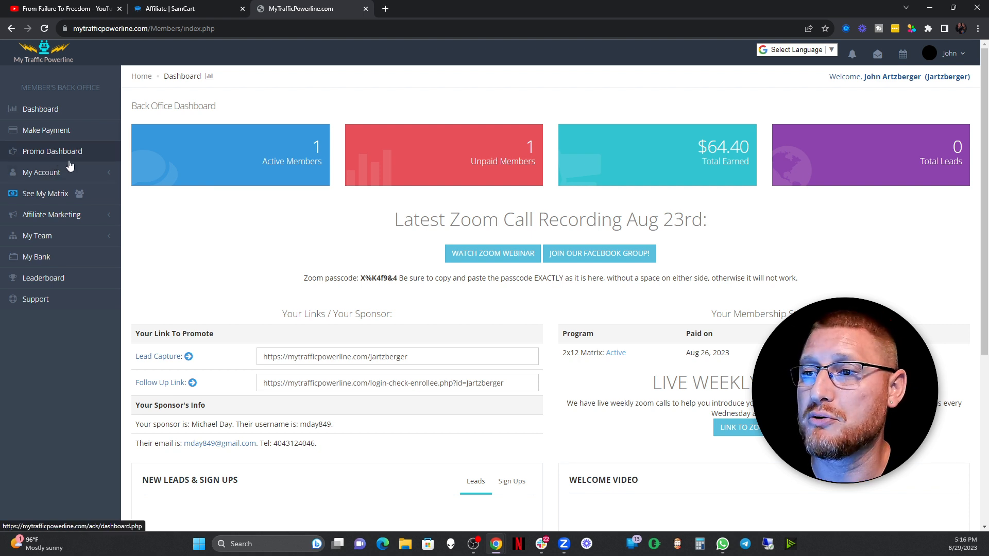
- Start a new traffic campaign from the Promo Dashboard and name it HBA
click(53, 151)
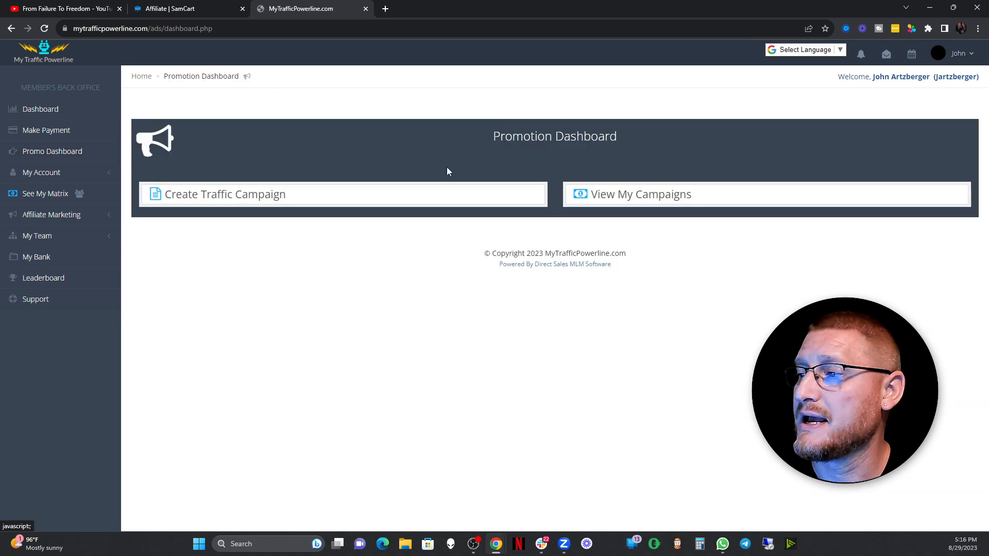
mouse_move(224, 194)
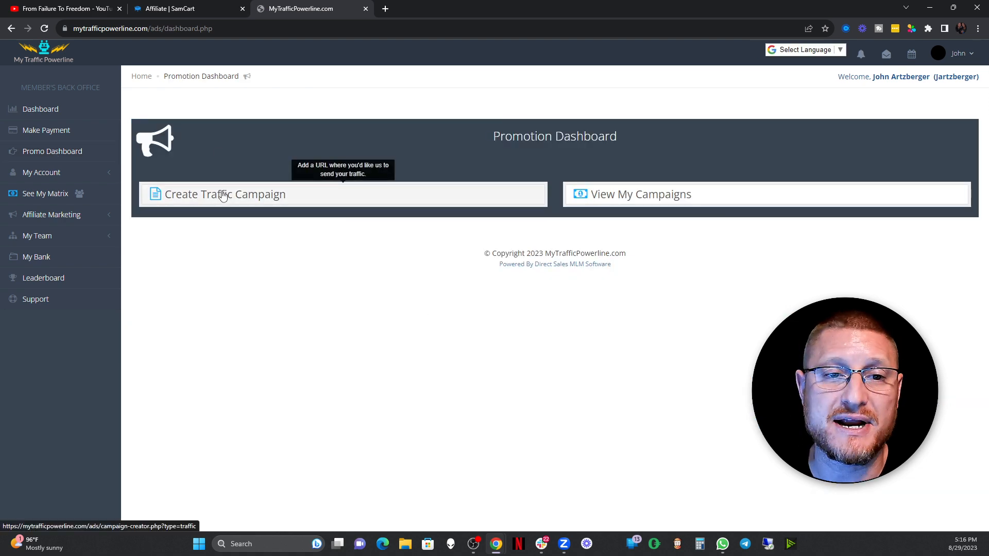
click(224, 195)
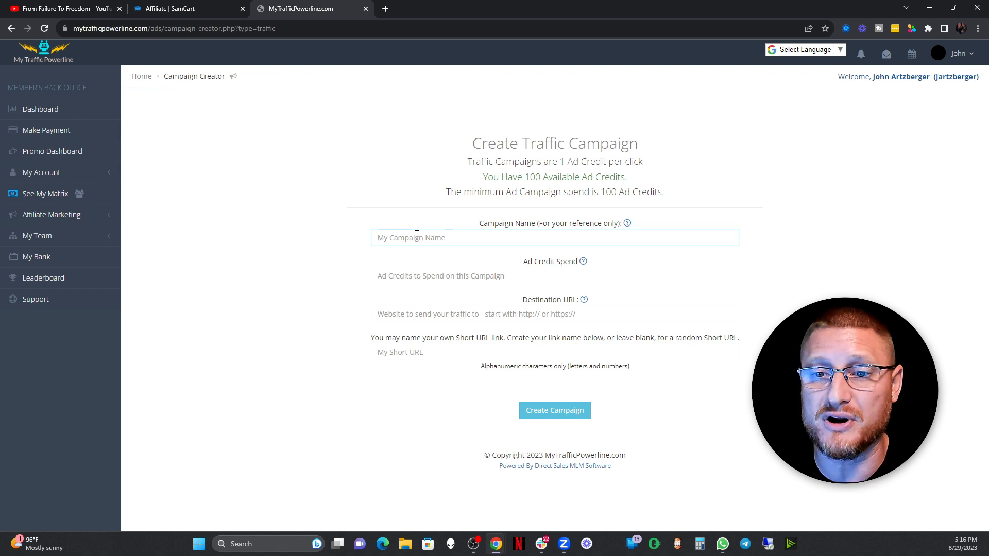
text(HBA)
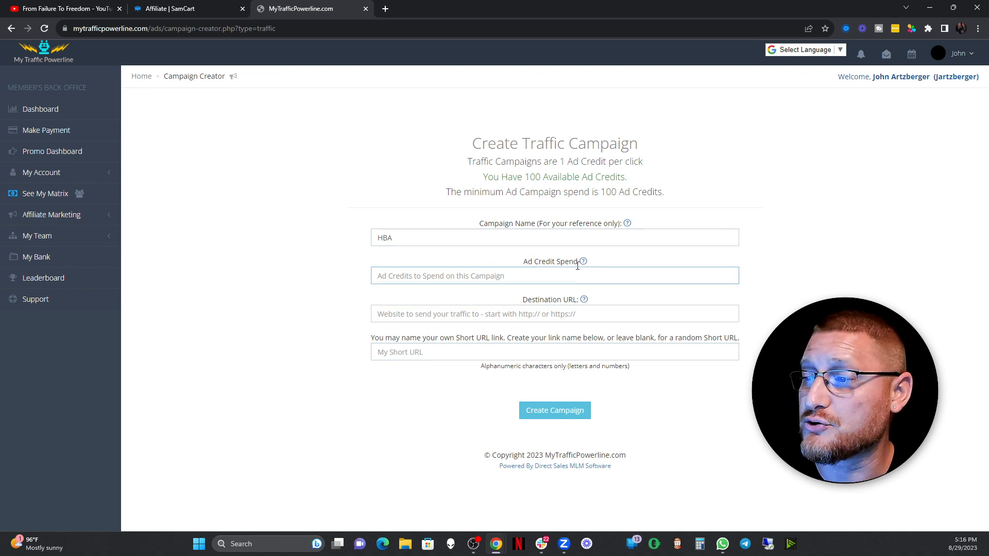
double_click(502, 176)
text(1)
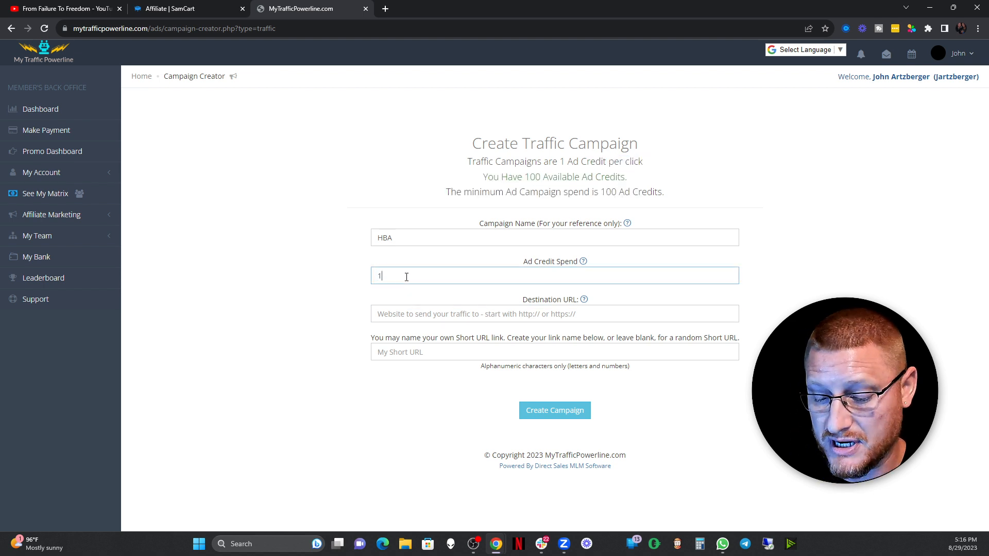
click(553, 313)
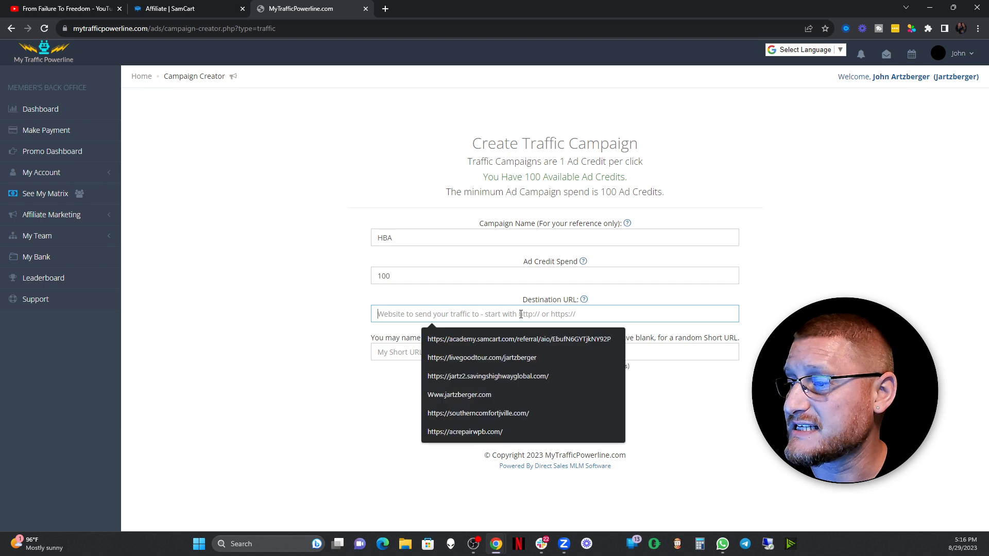
text(www.my25cashbiz.com)
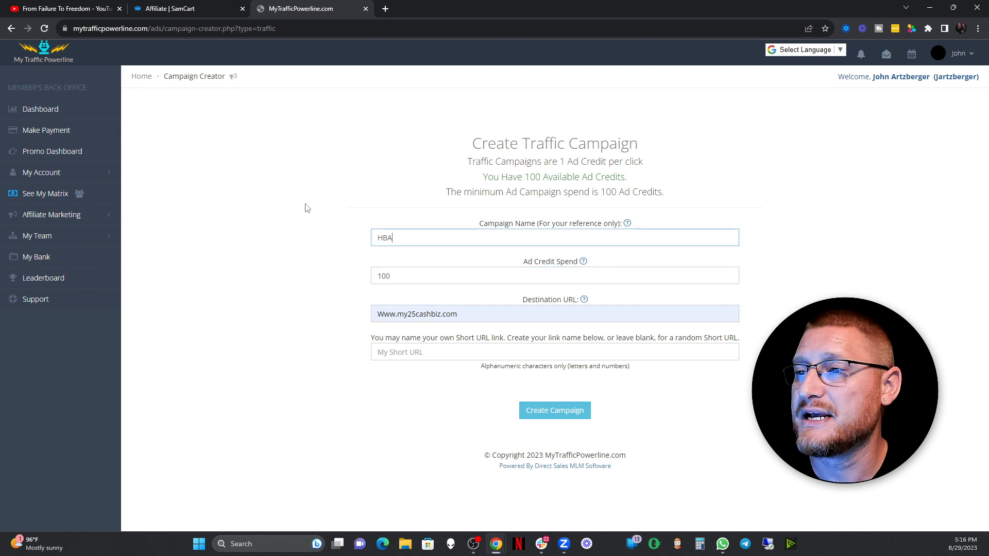
mouse_move(213, 166)
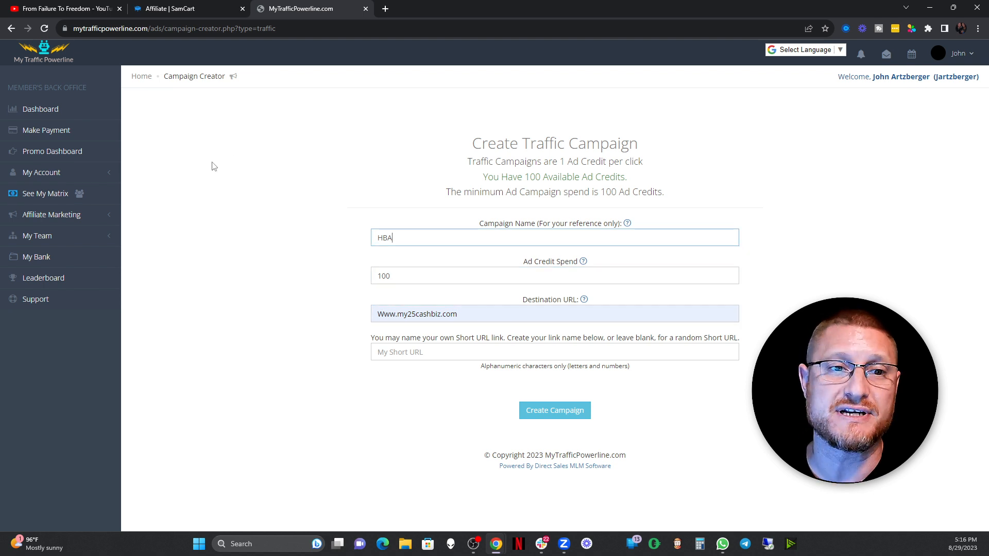
mouse_move(226, 188)
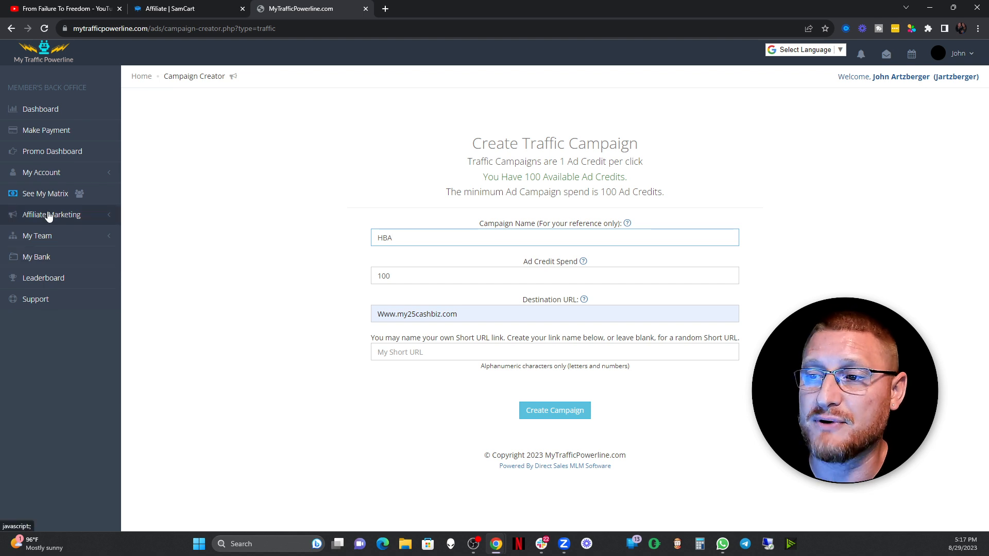
click(51, 214)
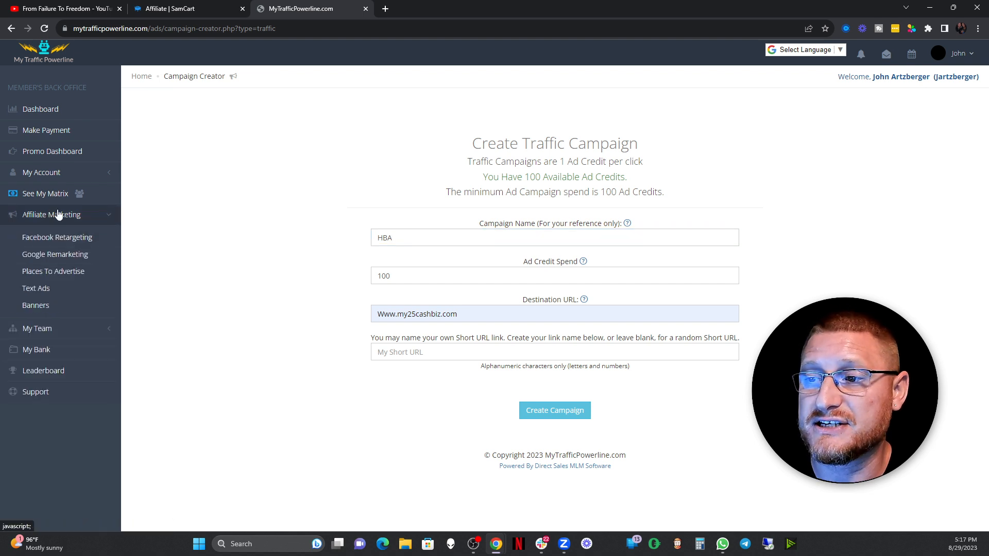
mouse_move(53, 271)
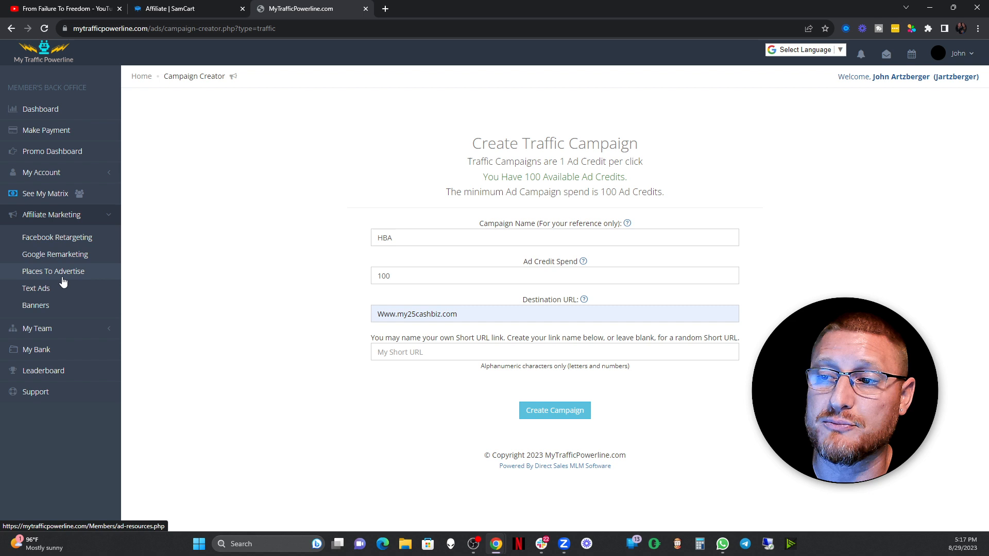
mouse_move(36, 288)
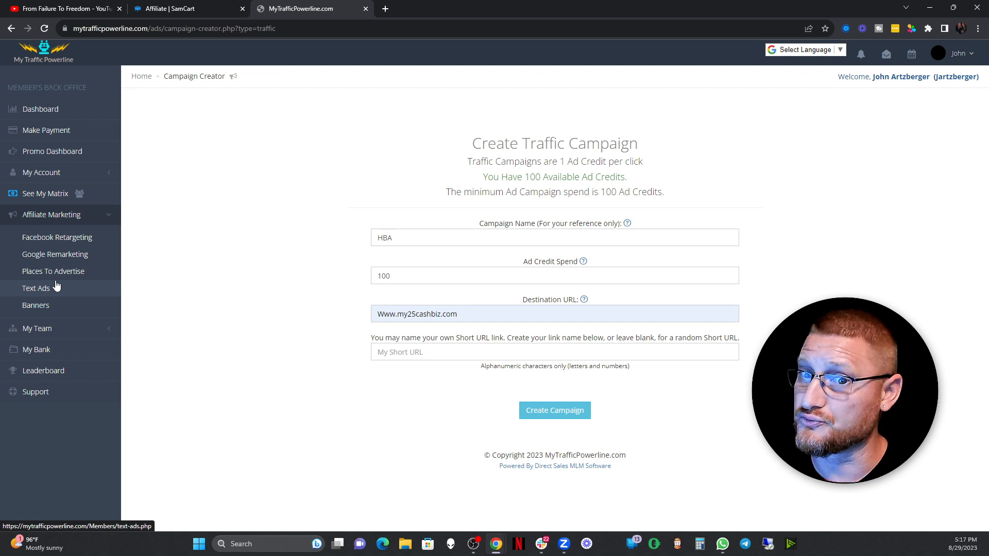
click(555, 237)
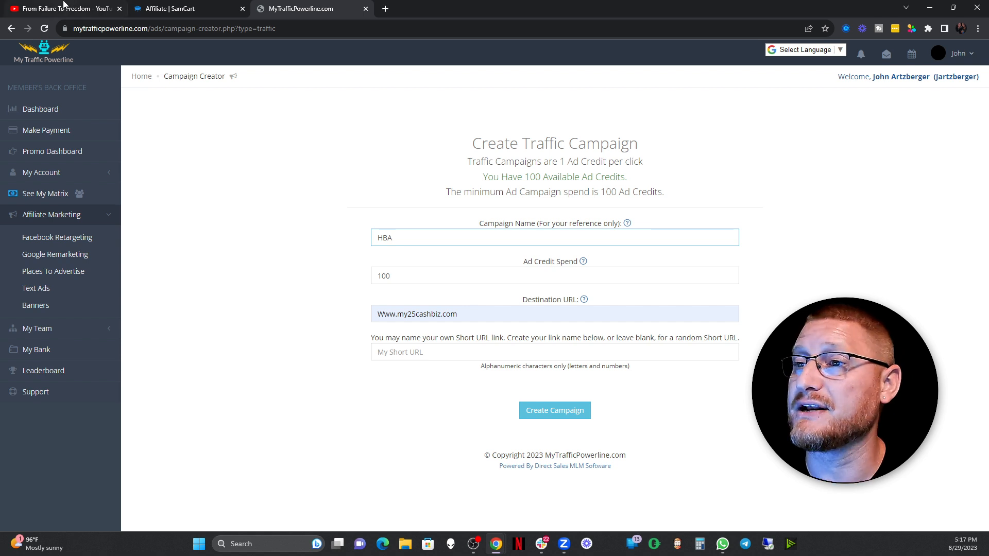
- Cycle through the YouTube channel, traffic campaign form and SamCart affiliate dashboard tabs
click(59, 8)
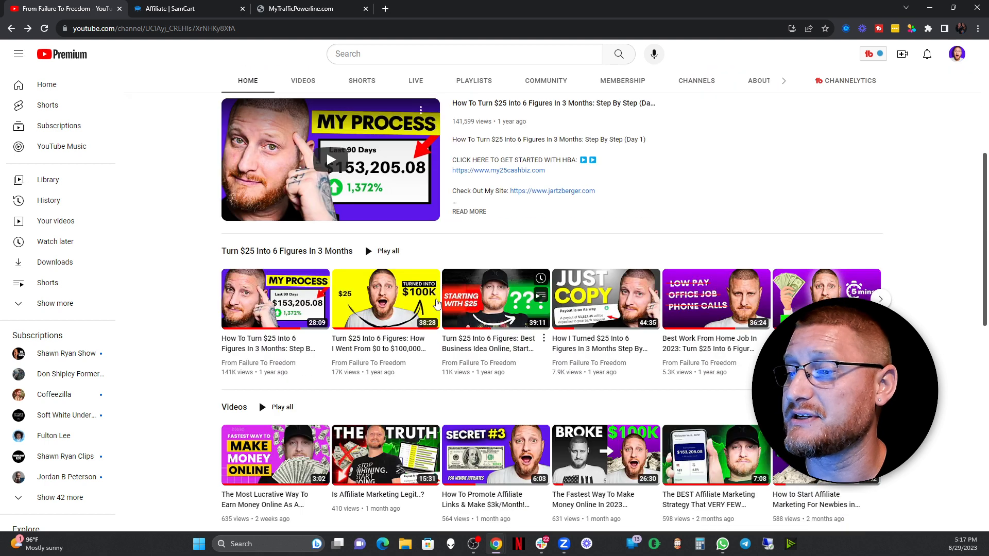
mouse_move(275, 299)
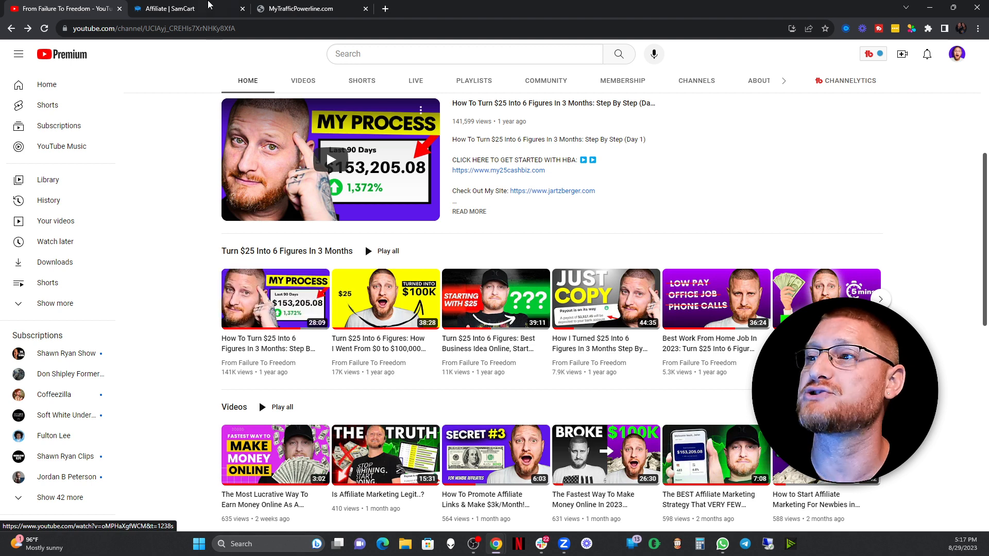
click(309, 9)
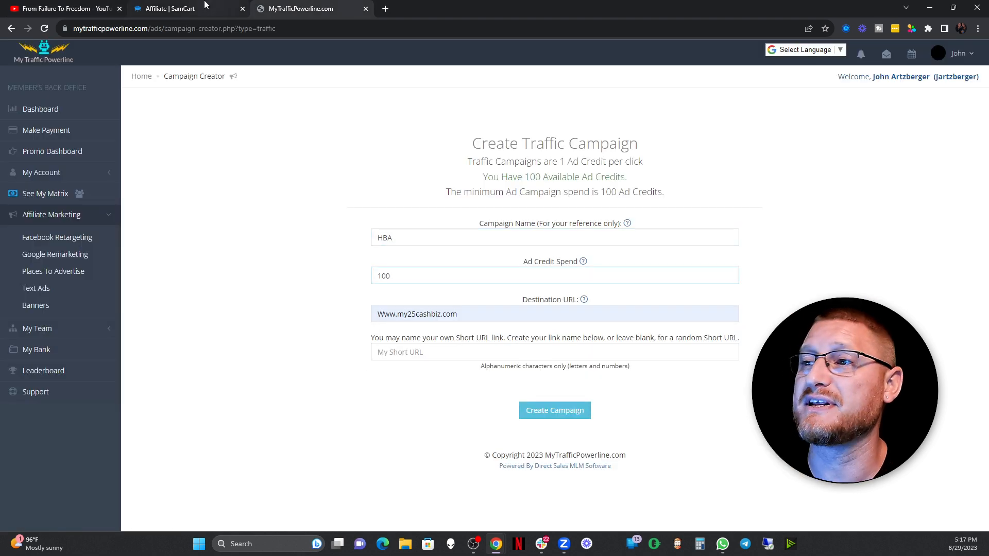
click(183, 8)
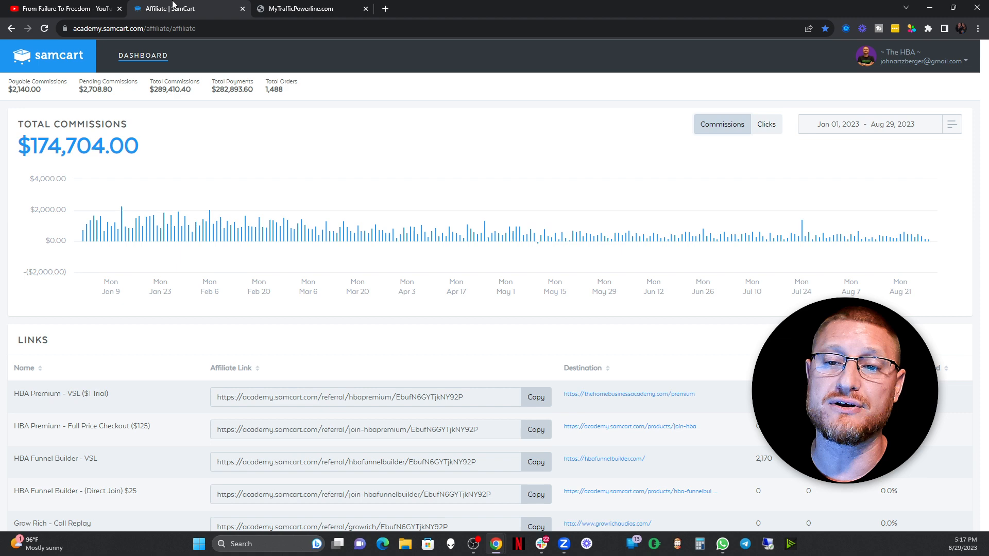
click(63, 9)
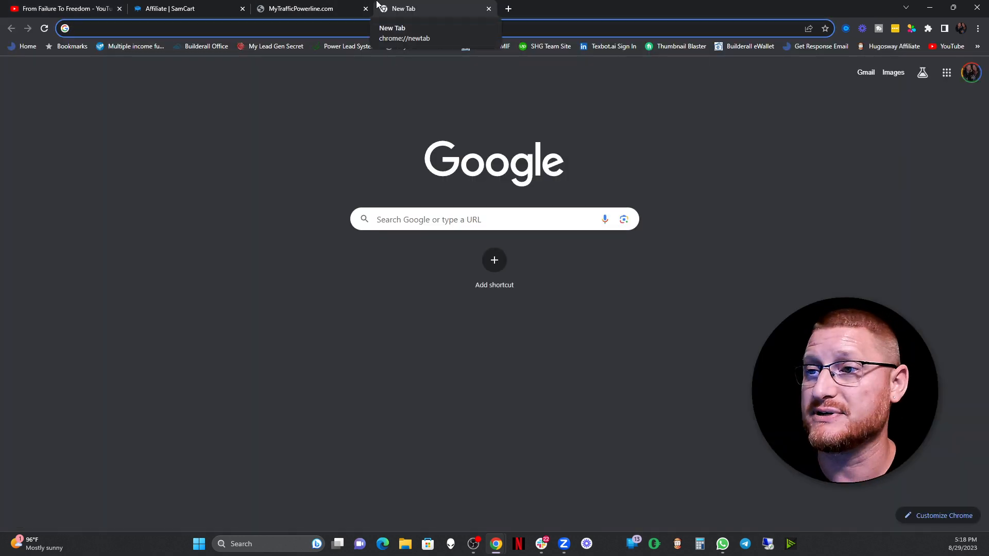
- Enter the My Traffic Powerline referral address in the new tab's address bar
text(www.myleadgensecret.com/login.php)
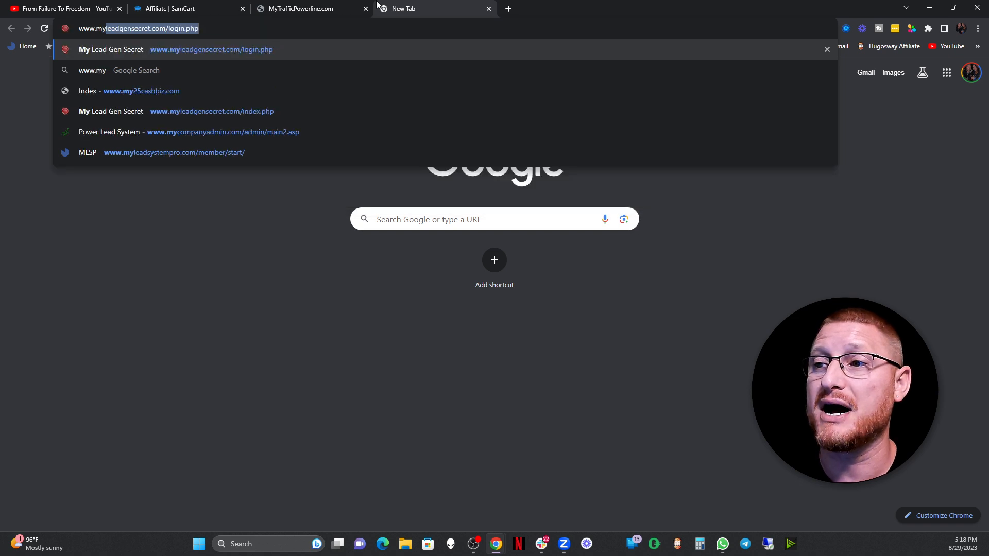
text(www.mybesttraff)
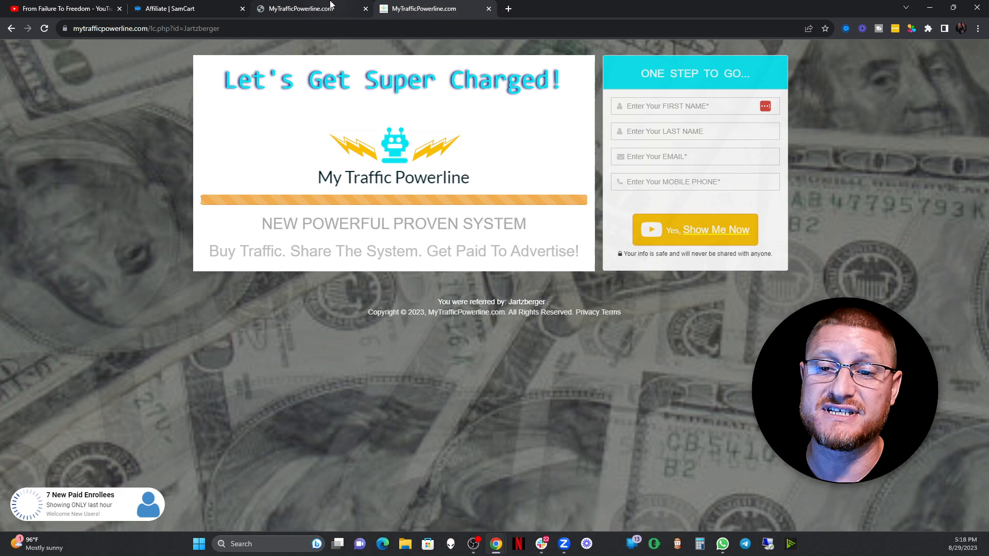
mouse_move(303, 8)
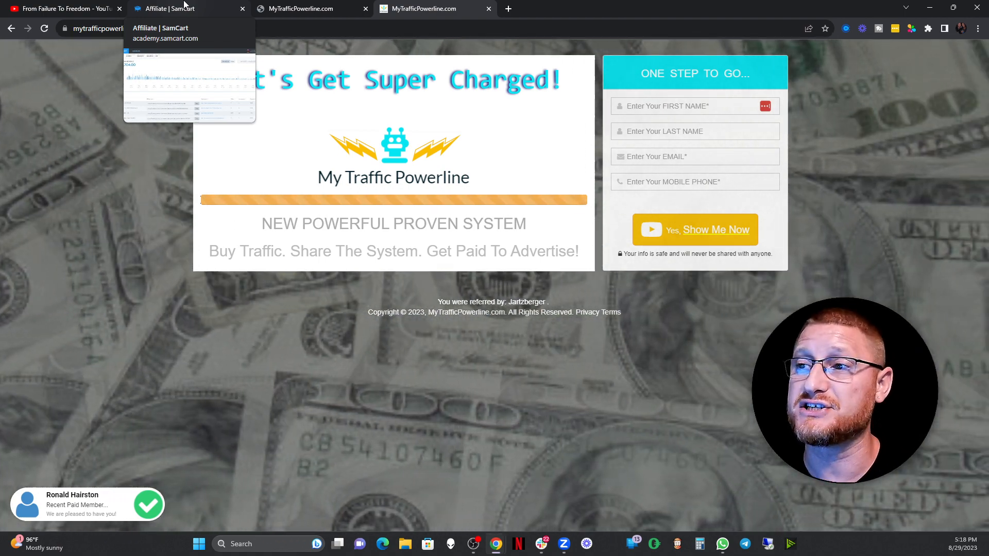
click(60, 8)
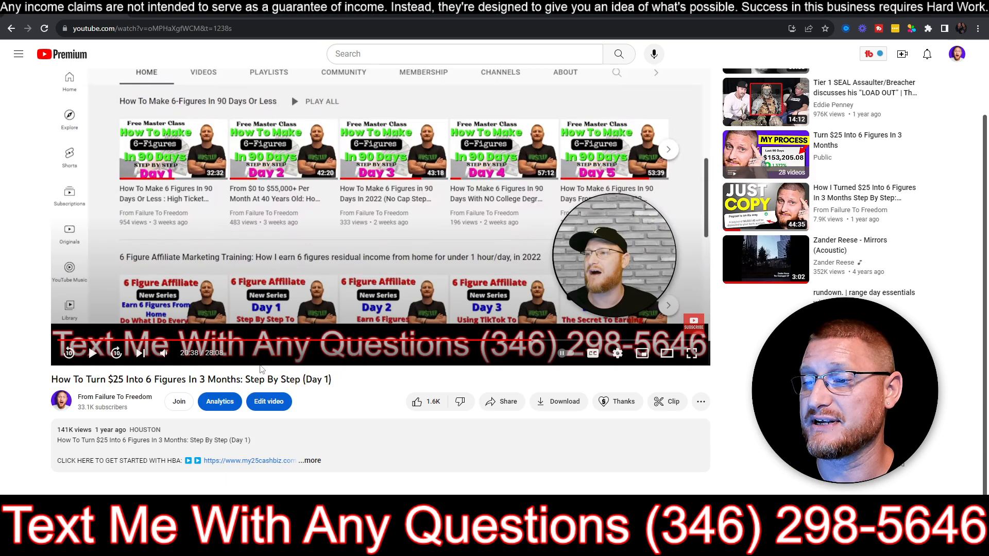
- Scroll the Day 1 video page and follow the description's facebook.com/groups link
scroll(down, 3)
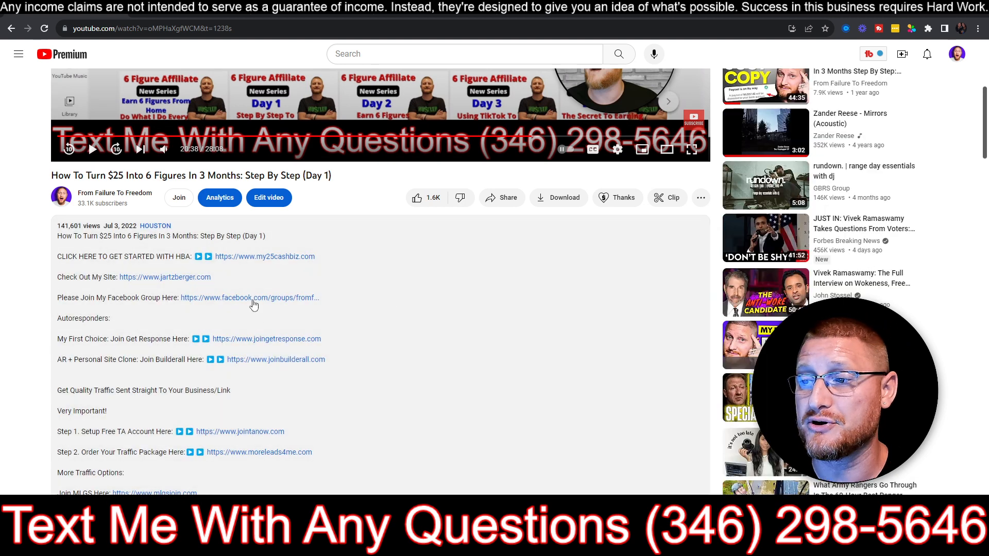
click(250, 297)
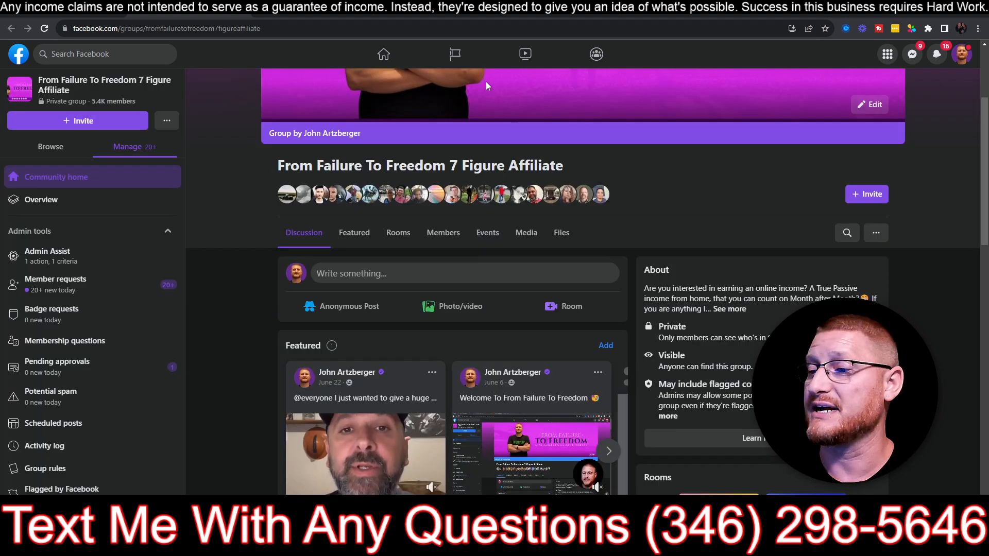
scroll(down, 3)
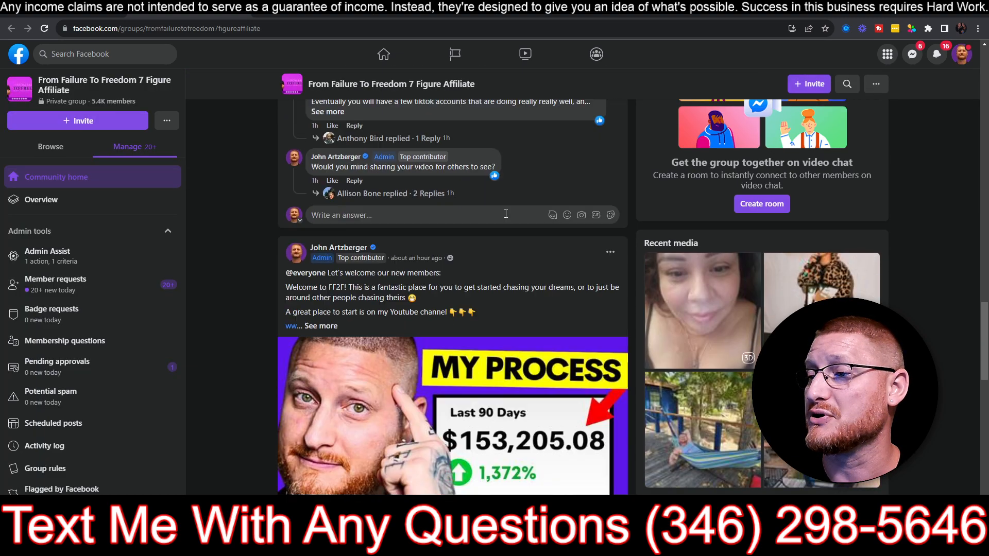
scroll(down, 3)
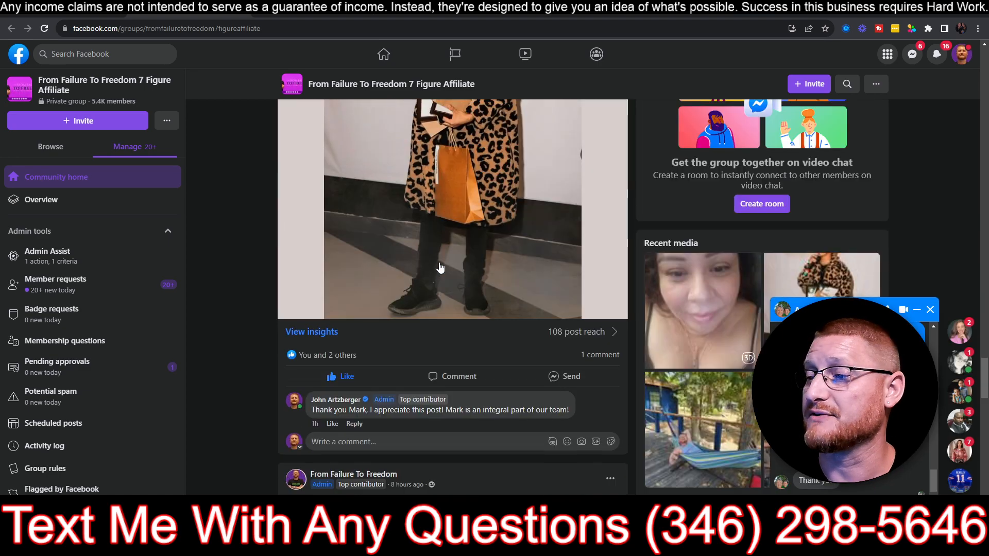
scroll(down, 3)
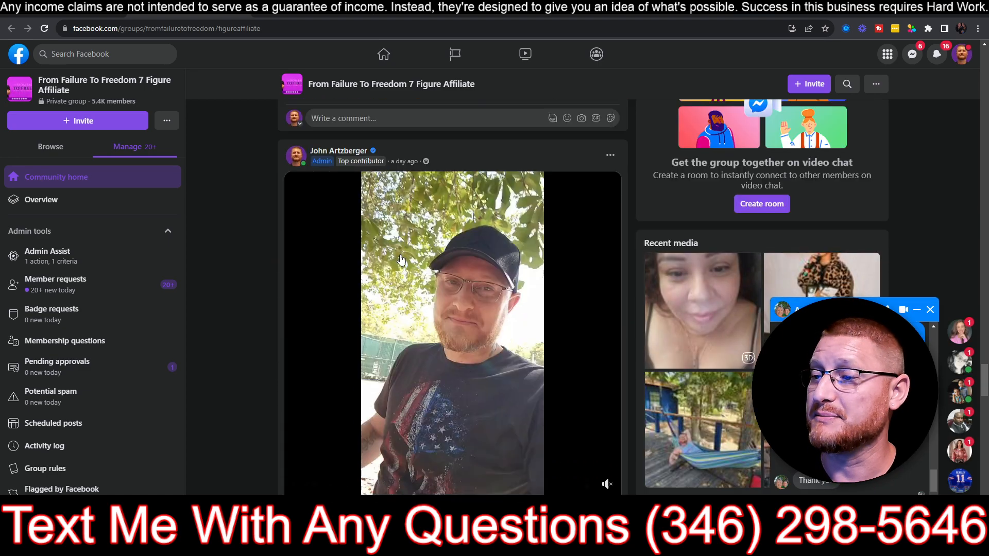
click(452, 332)
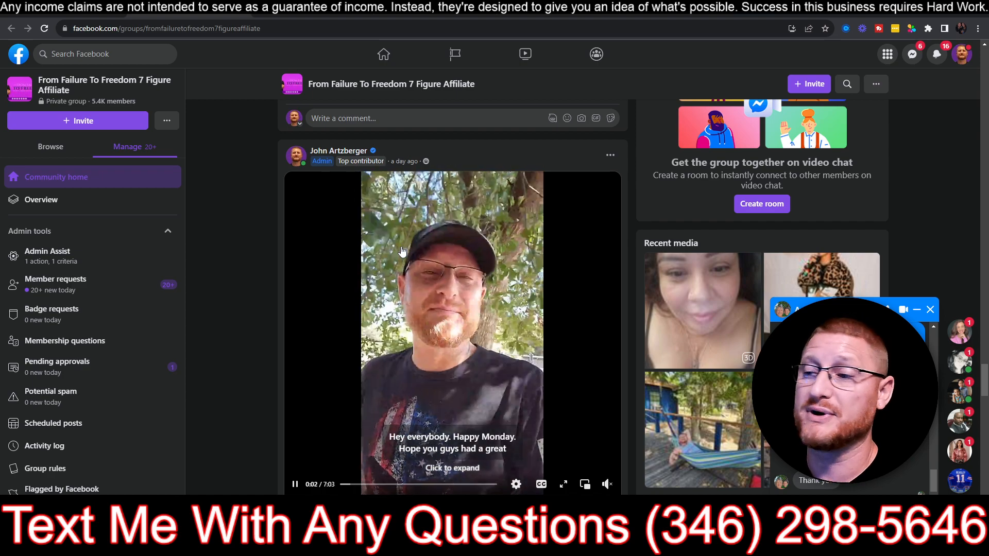